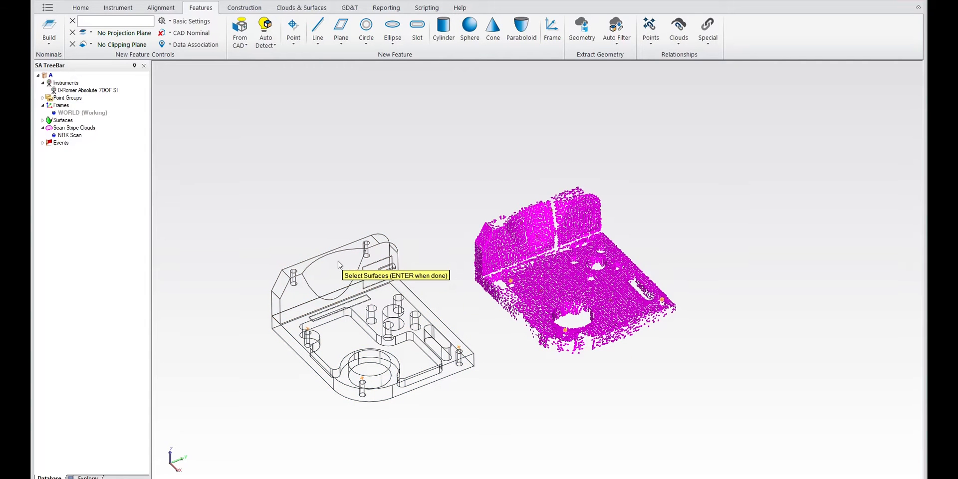
# Step: Align the NRK Scan cloud to the picked CAD surfaces and accept the result
pyautogui.click(337, 260)
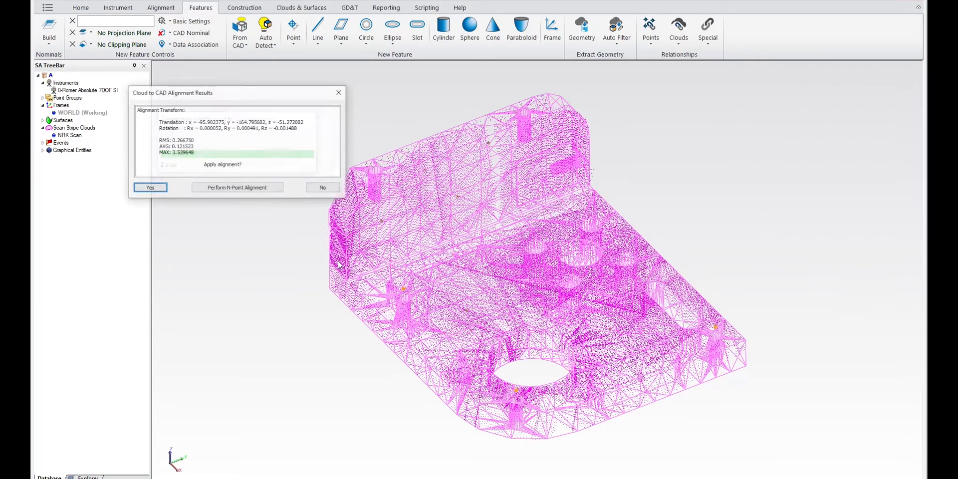
pyautogui.click(150, 188)
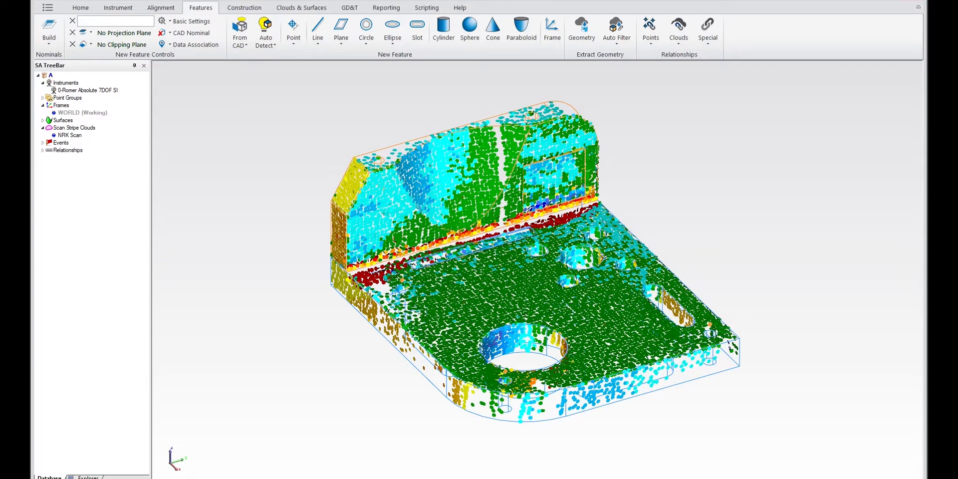
# Step: Expand NRK Scan to Objects and drag the instrument to misalign the scan (AbsMax 166.3434)
pyautogui.click(43, 150)
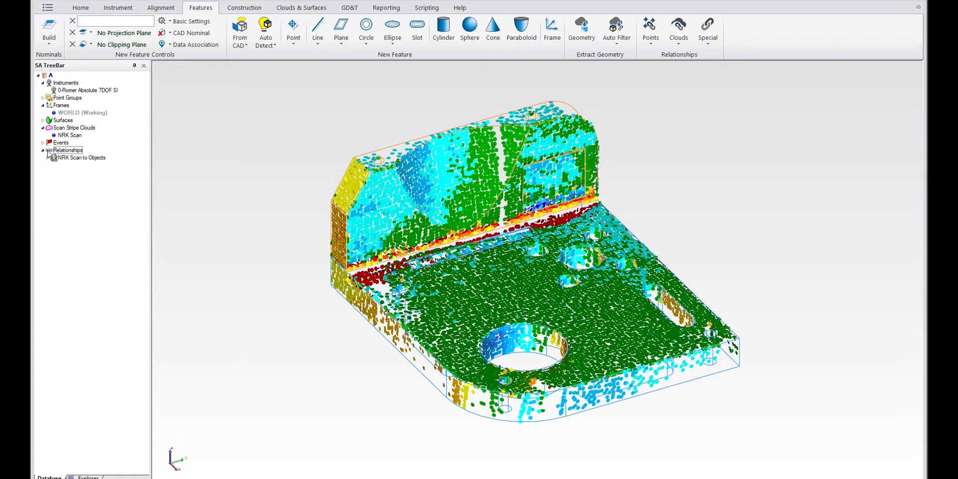
pyautogui.click(49, 157)
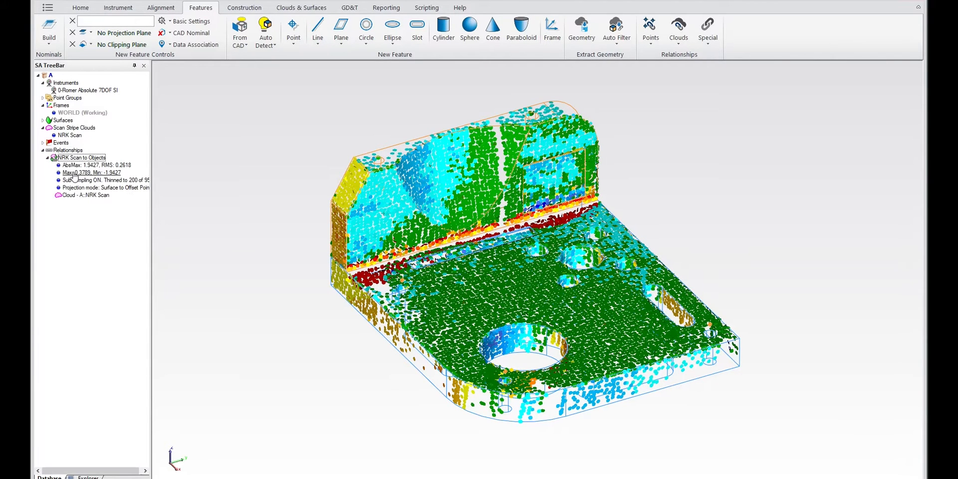
pyautogui.rightClick(81, 157)
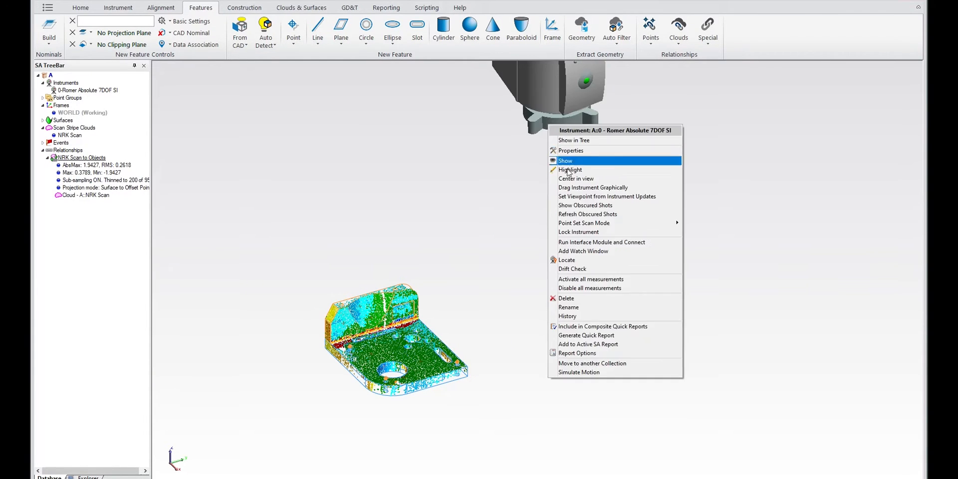
pyautogui.click(593, 187)
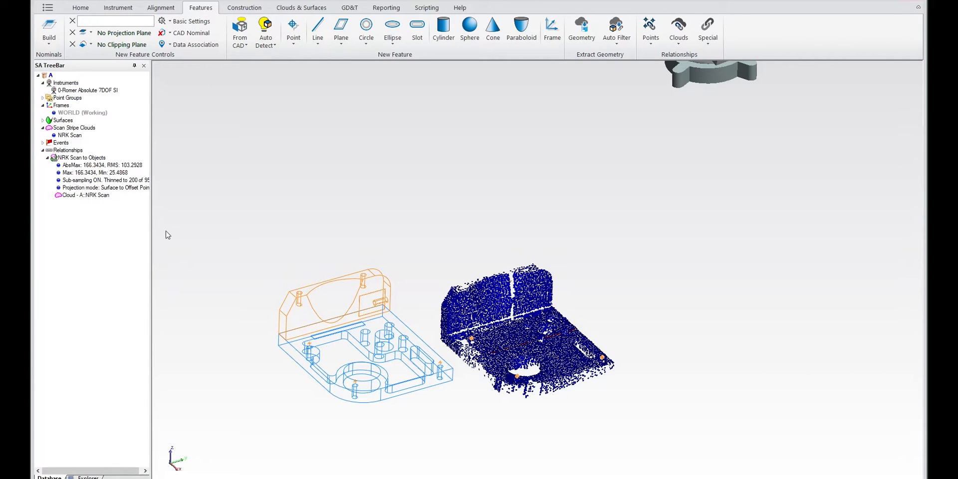
# Step: Execute Alignment on NRK Scan to Objects and accept, restoring AbsMax 1.9366, RMS 0.2591
pyautogui.rightClick(79, 157)
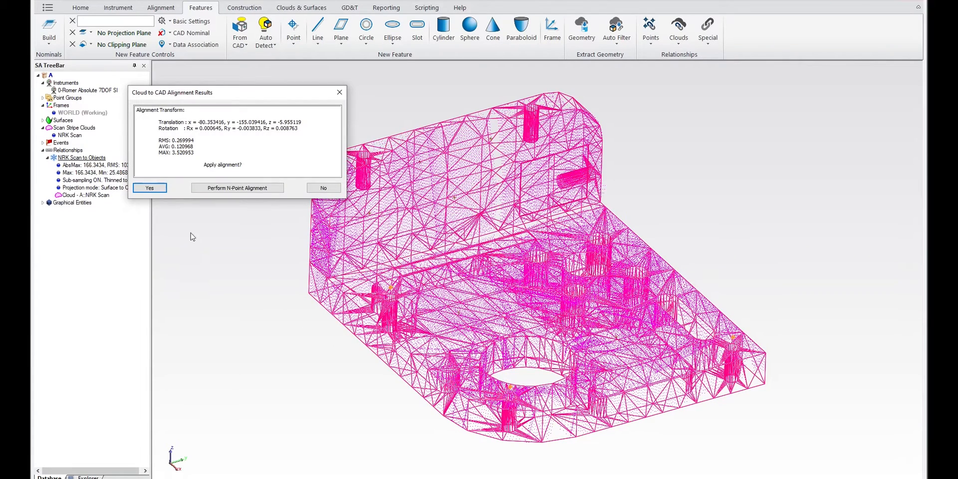
pyautogui.click(149, 187)
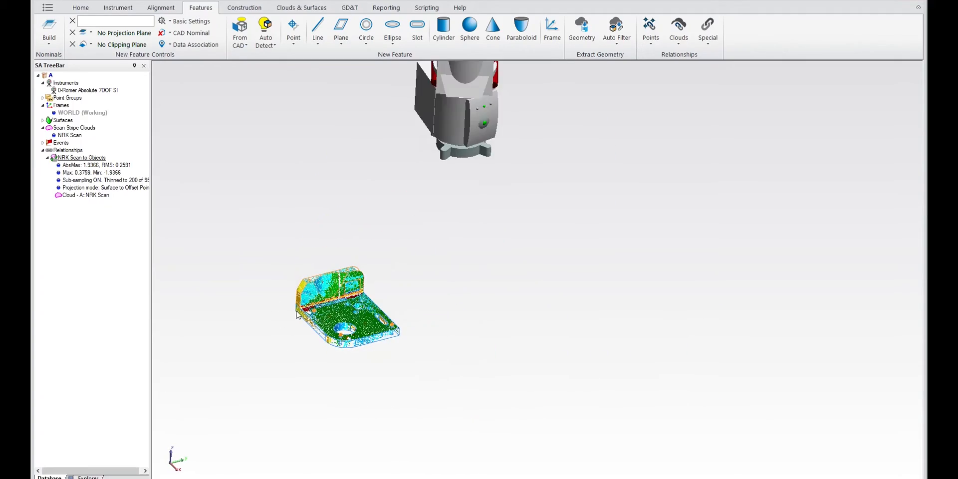
# Step: Drag the instrument off the part again (AbsMax 269.6863), then show its Locate options
pyautogui.rightClick(457, 107)
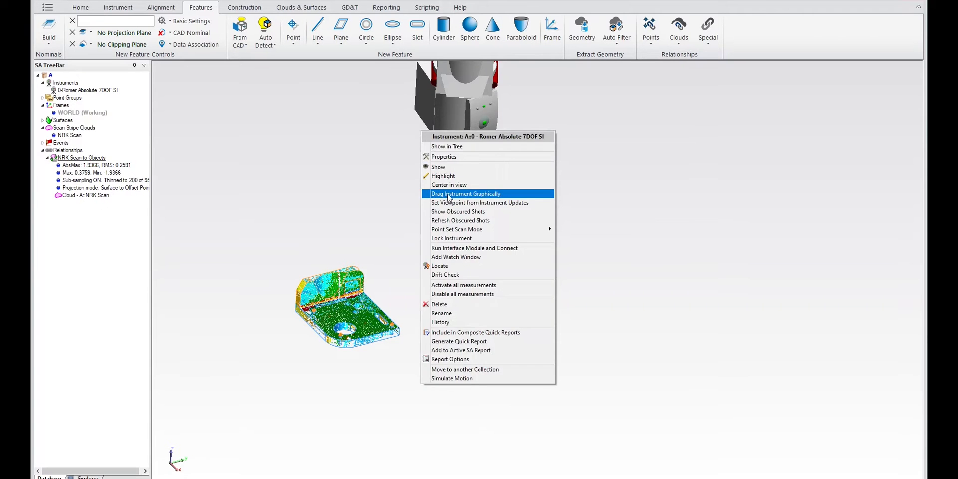
pyautogui.click(465, 193)
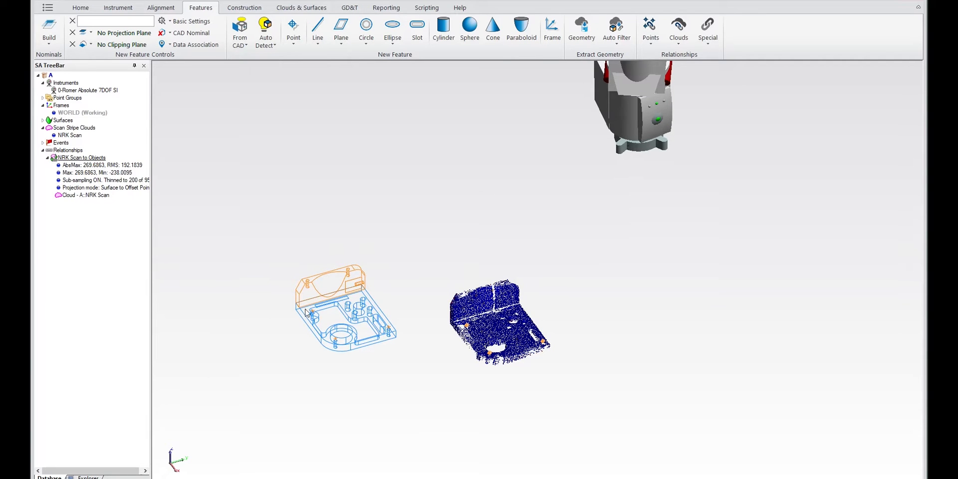
pyautogui.moveTo(545, 387)
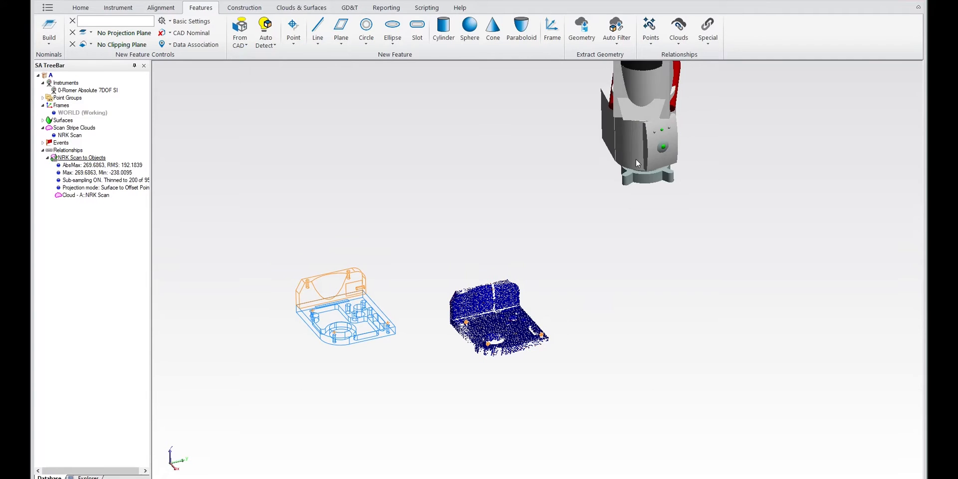
pyautogui.rightClick(635, 162)
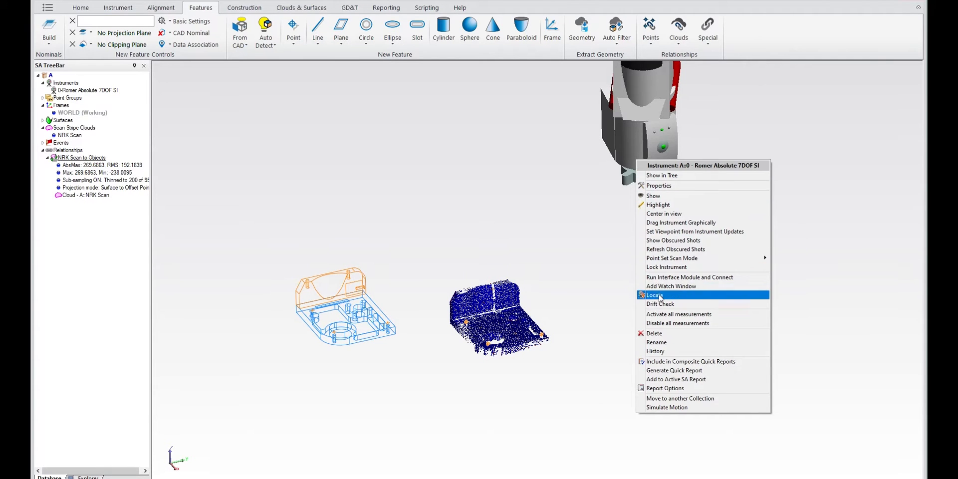
pyautogui.click(655, 295)
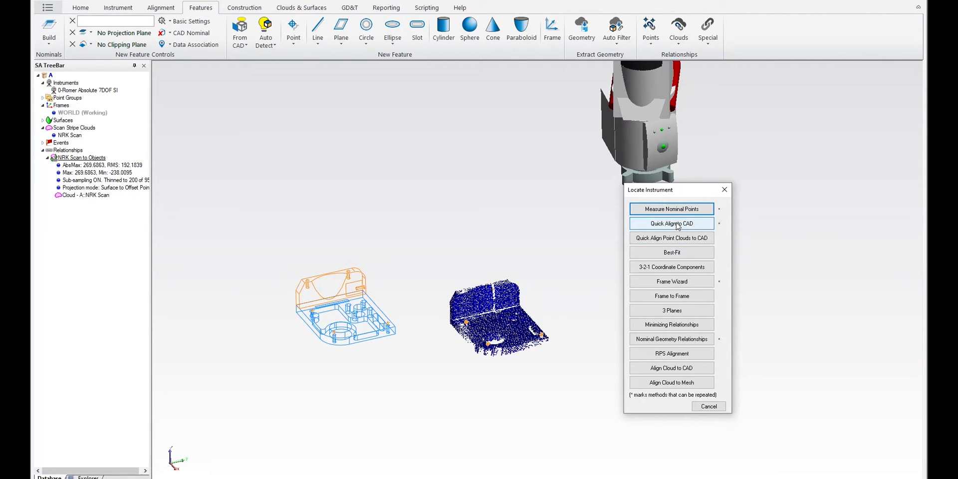
pyautogui.moveTo(671, 281)
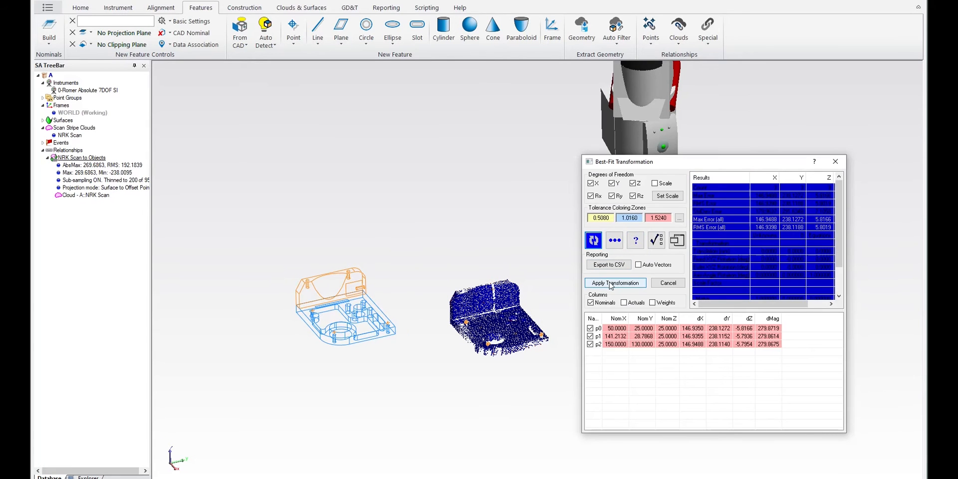
# Step: Apply the best-fit transformation, accept the re-fit prompt, and apply the refit (AbsMax 1.9726)
pyautogui.click(615, 283)
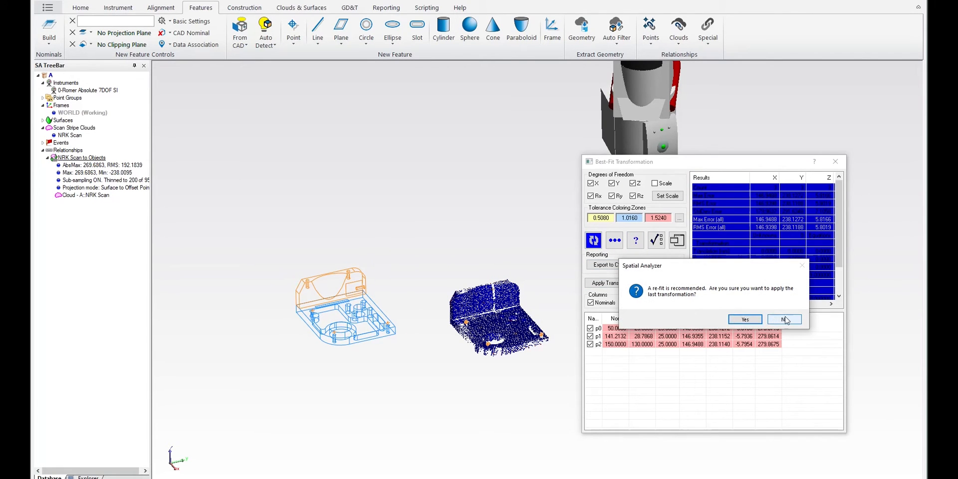
pyautogui.click(784, 319)
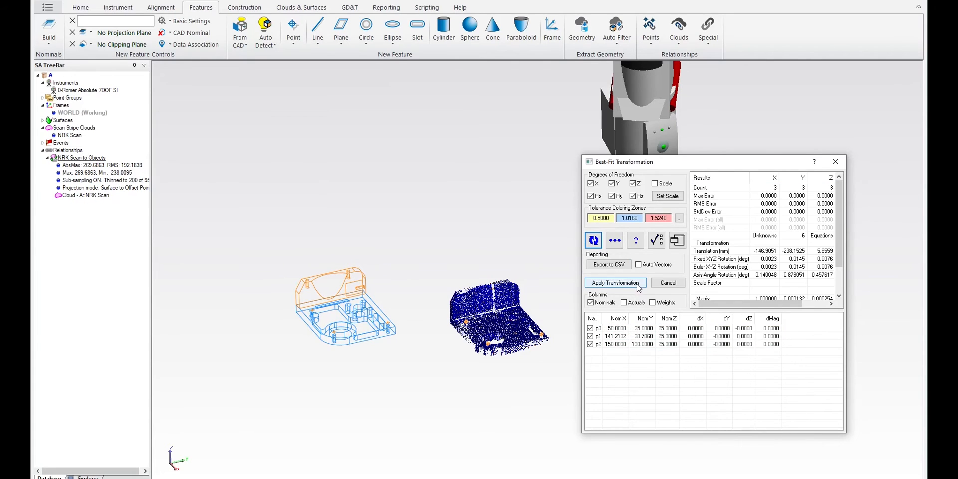
pyautogui.click(615, 283)
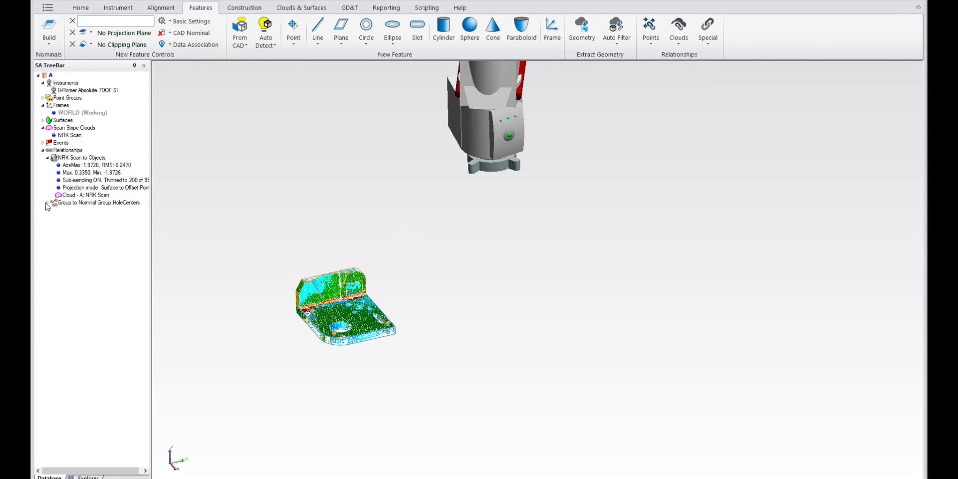
# Step: Expand Group to Nominal Group: HoleCenters and show its Execute Alignment action
pyautogui.click(51, 203)
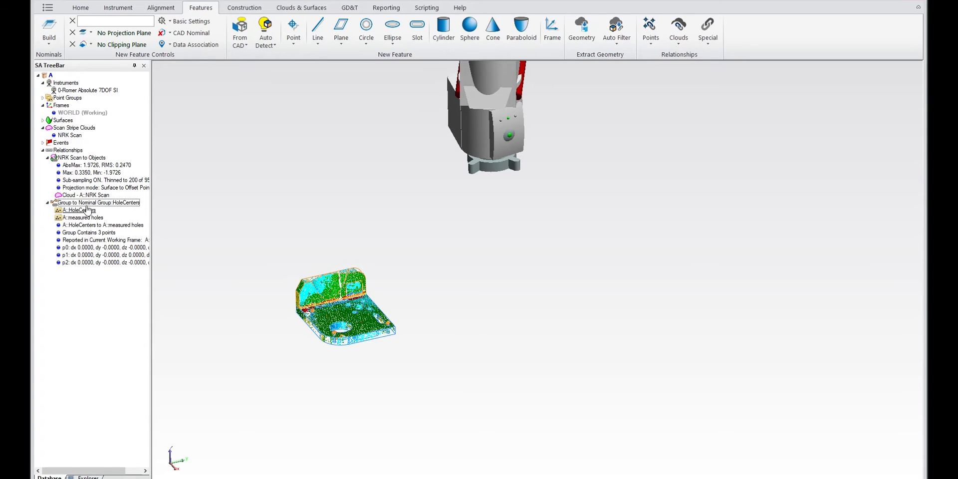
pyautogui.rightClick(95, 202)
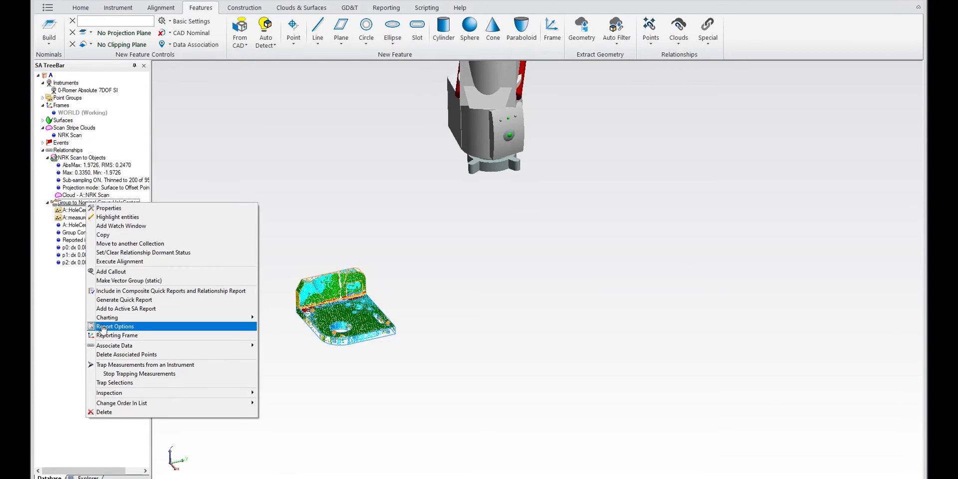
pyautogui.moveTo(131, 262)
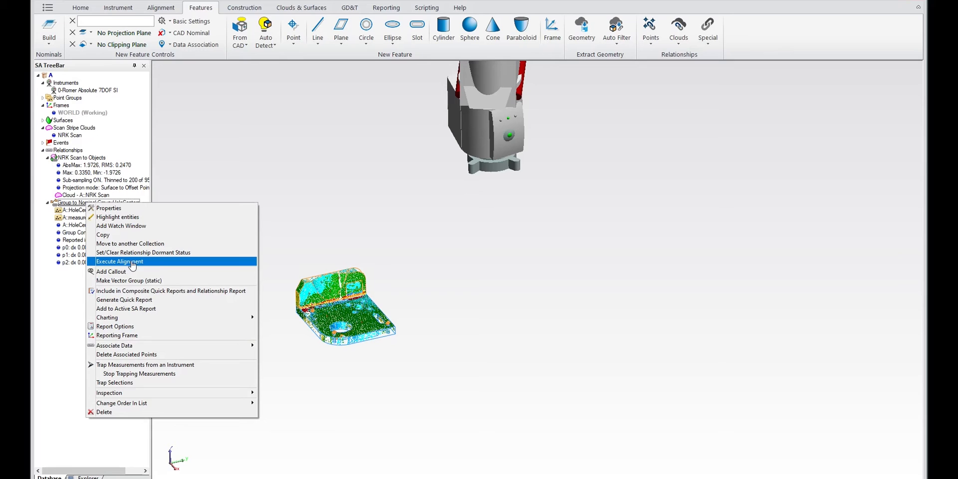
pyautogui.moveTo(231, 312)
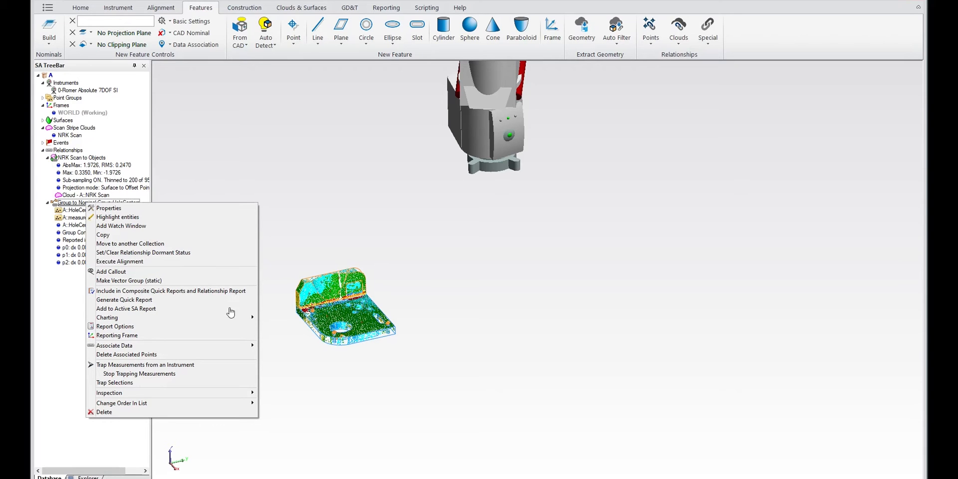
pyautogui.moveTo(330, 398)
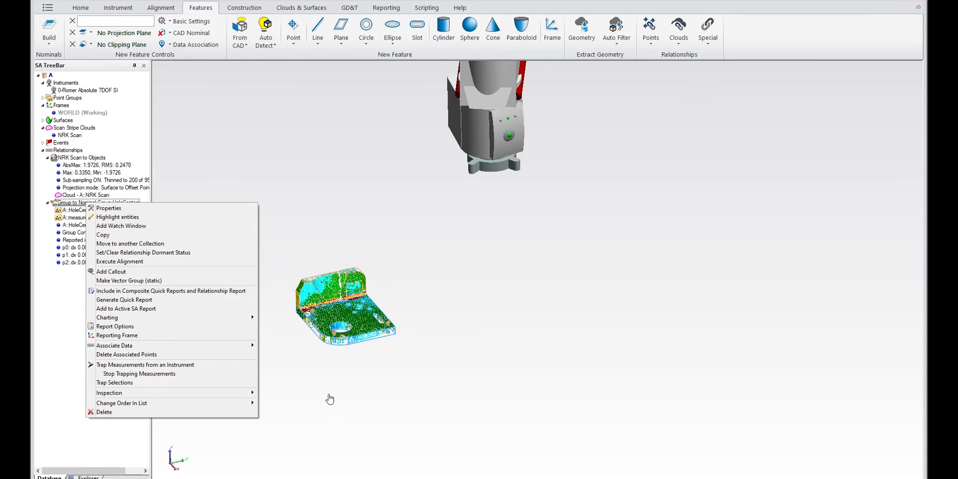